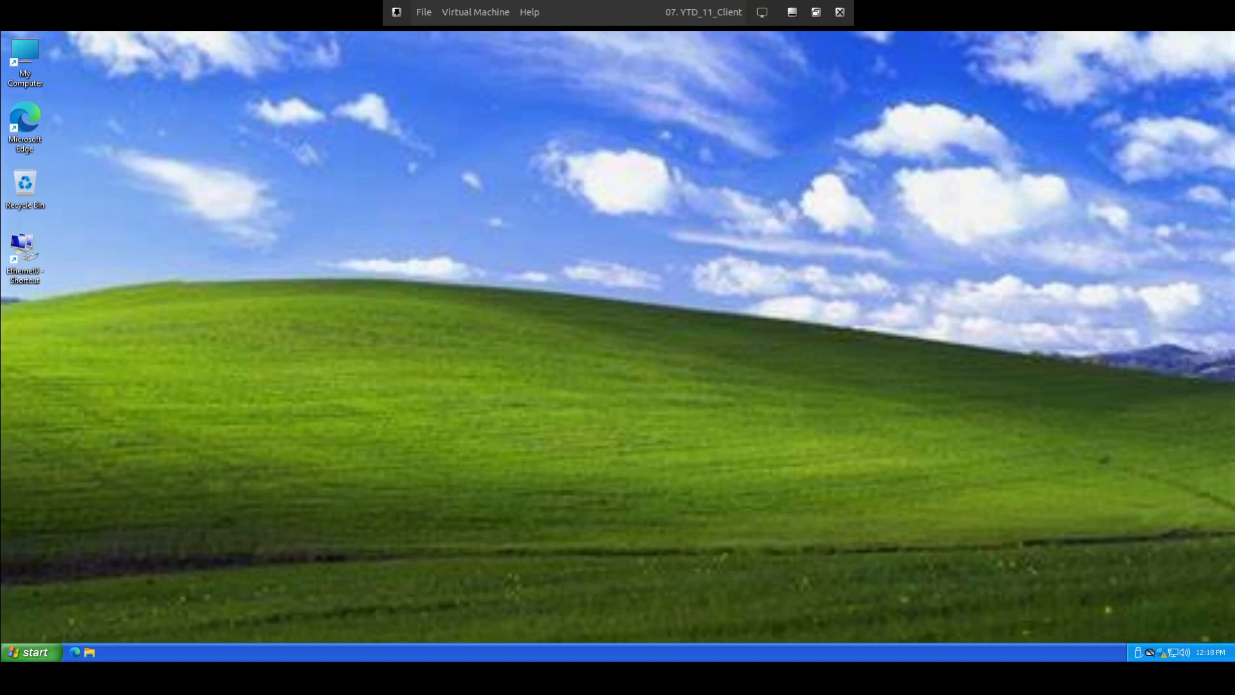
mouse_move(269, 492)
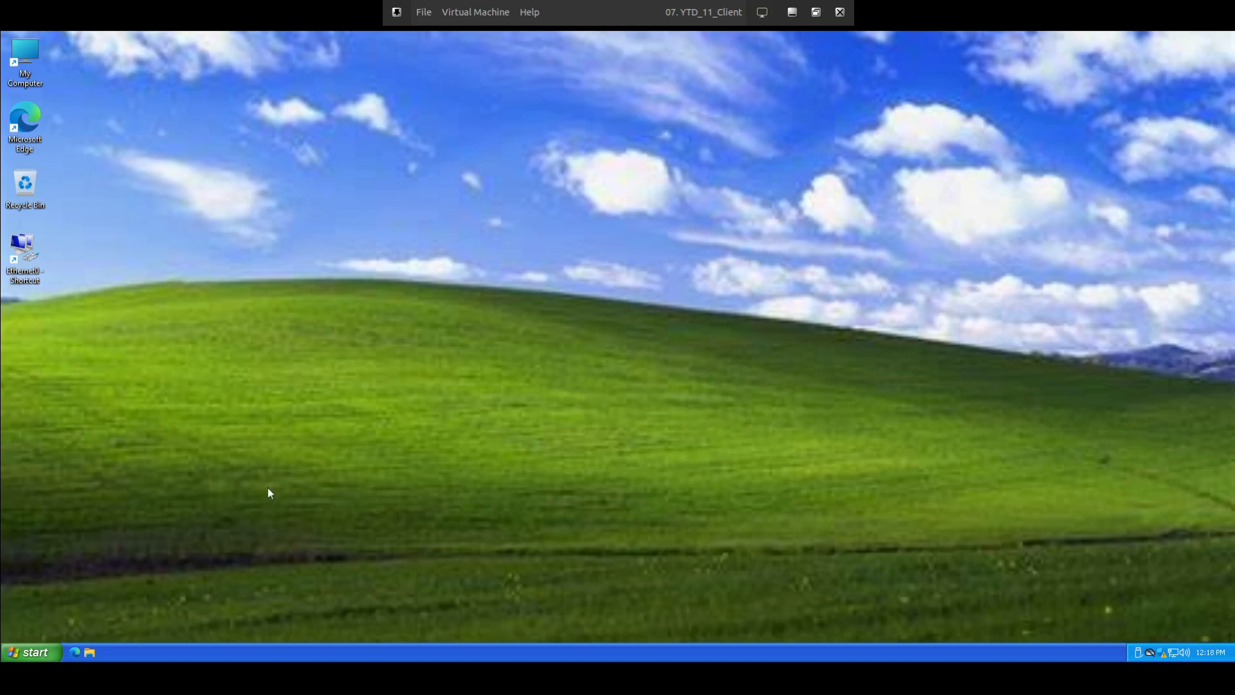
left_click(31, 652)
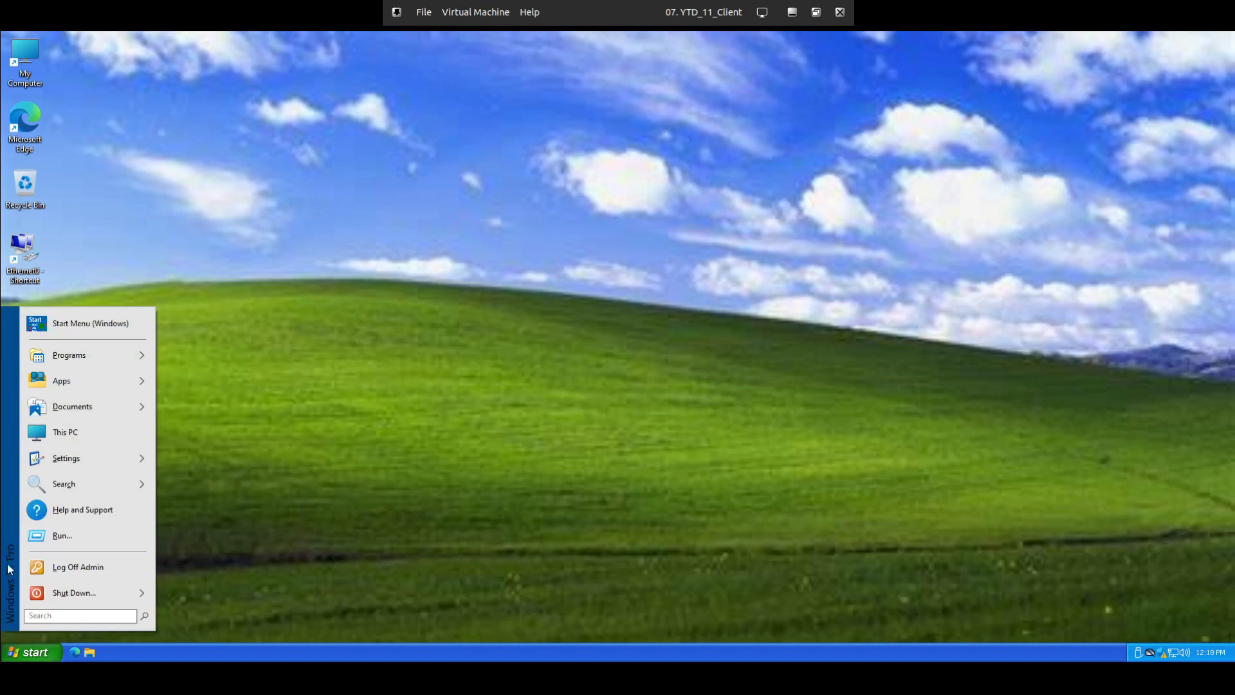
mouse_move(322, 597)
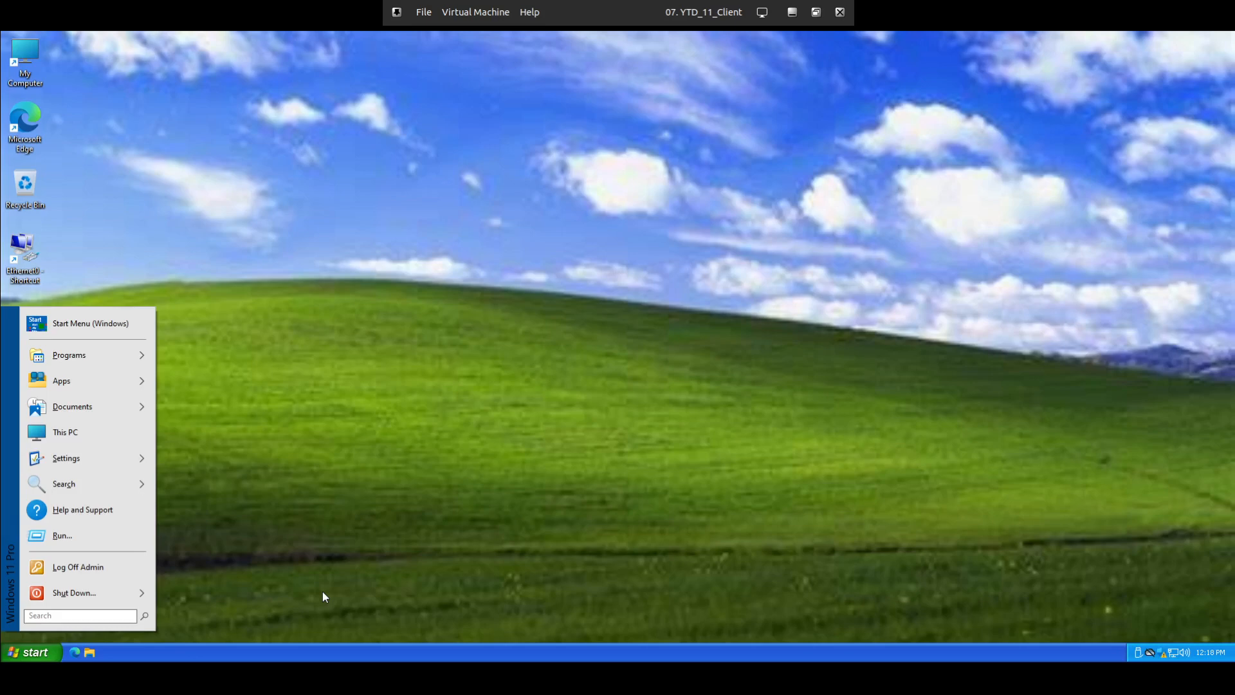
left_click(512, 456)
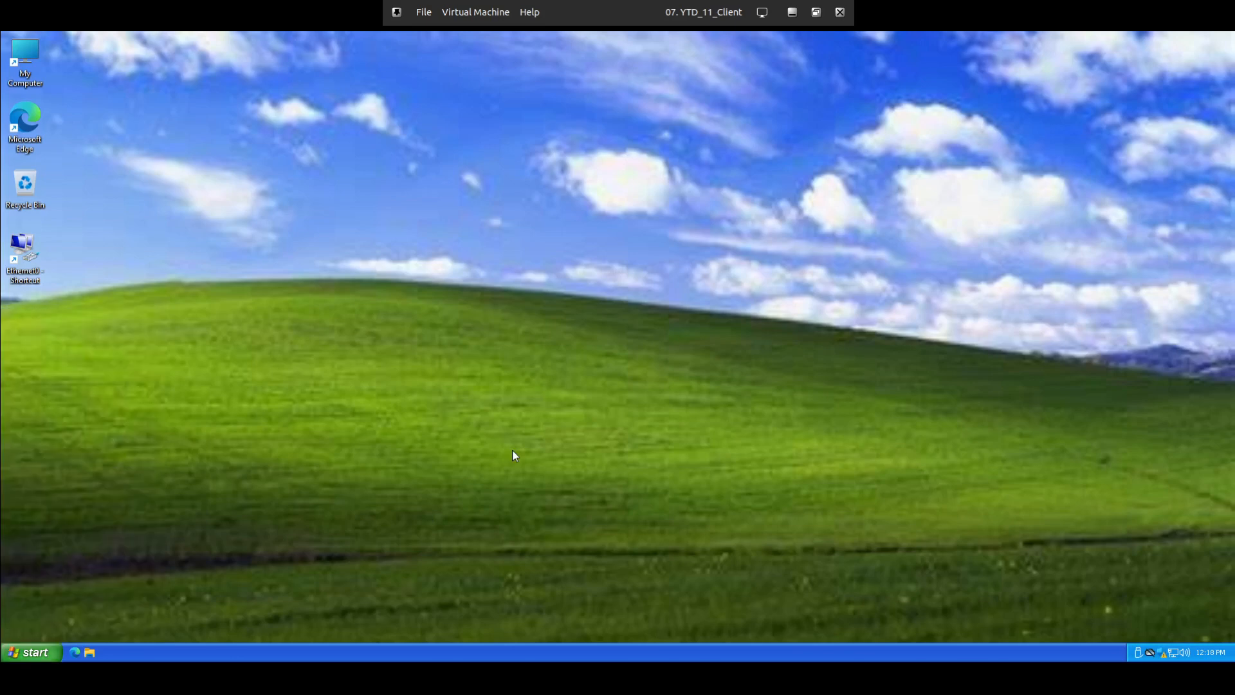
mouse_move(356, 382)
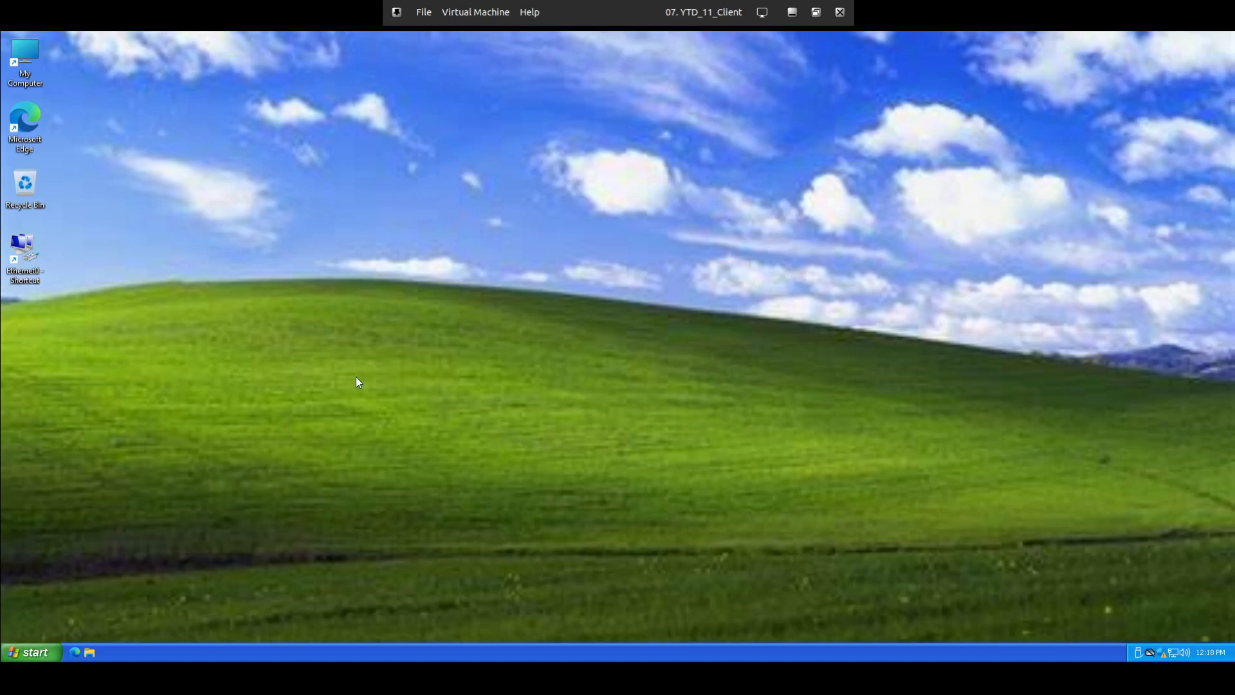
mouse_move(84, 636)
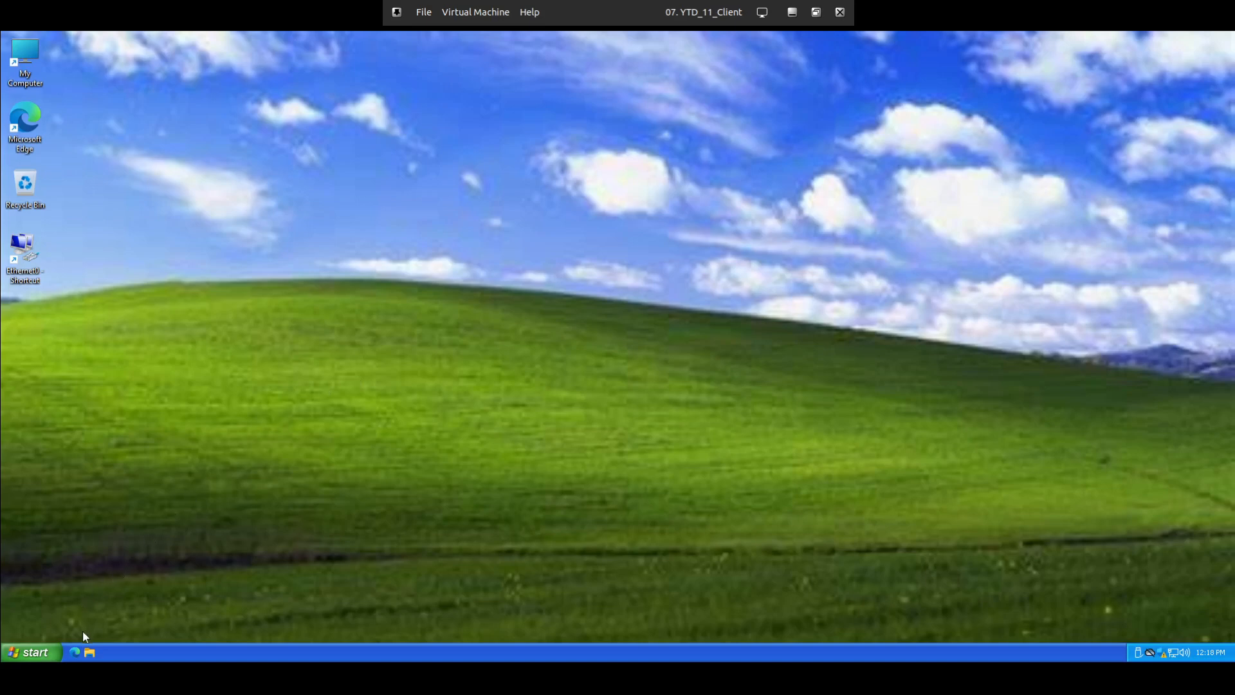
mouse_move(76, 652)
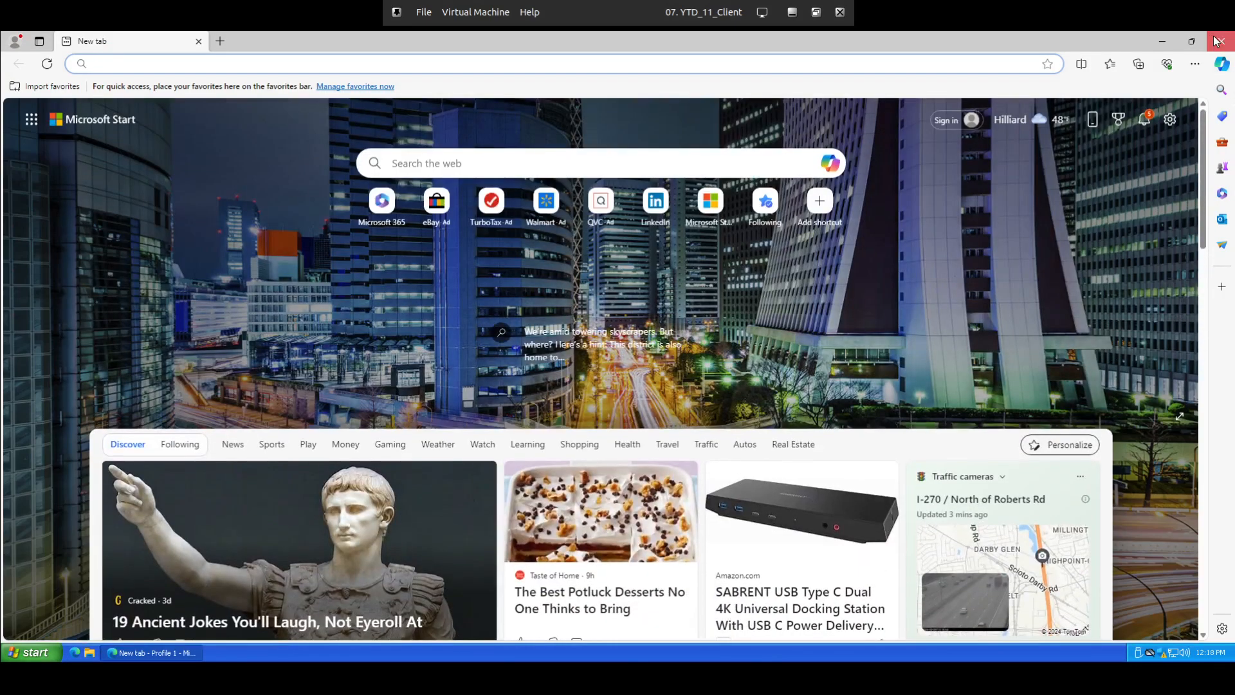
left_click(1215, 41)
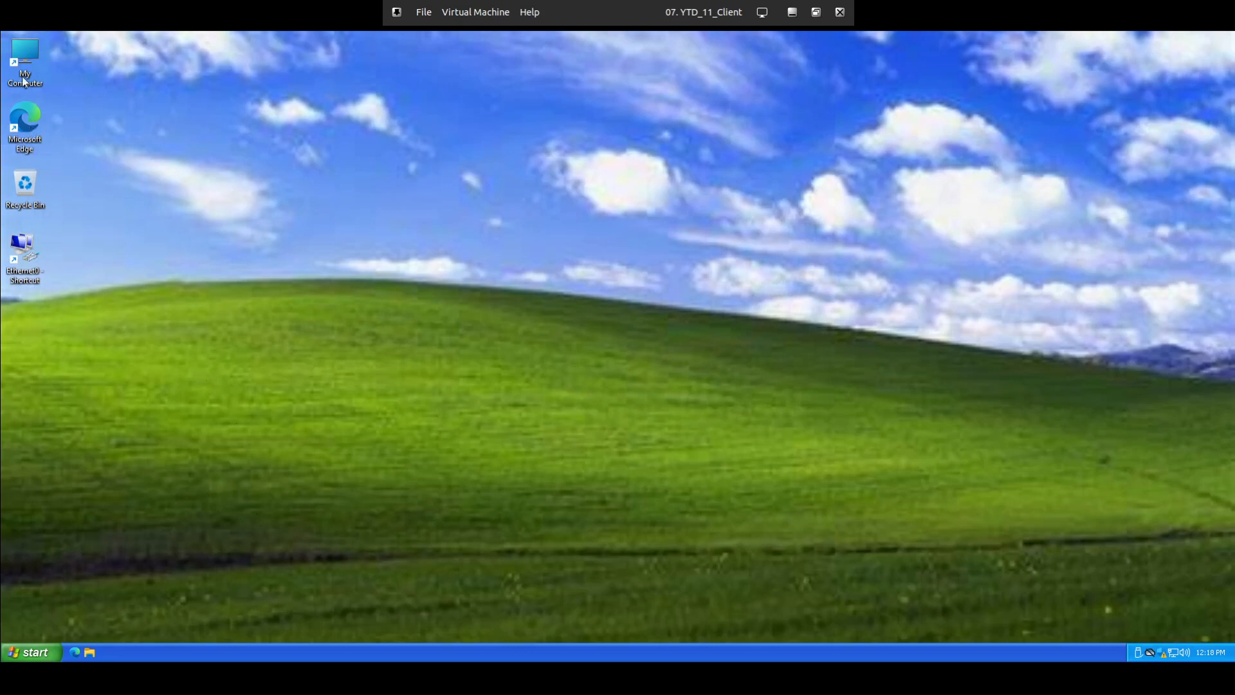
double_click(24, 59)
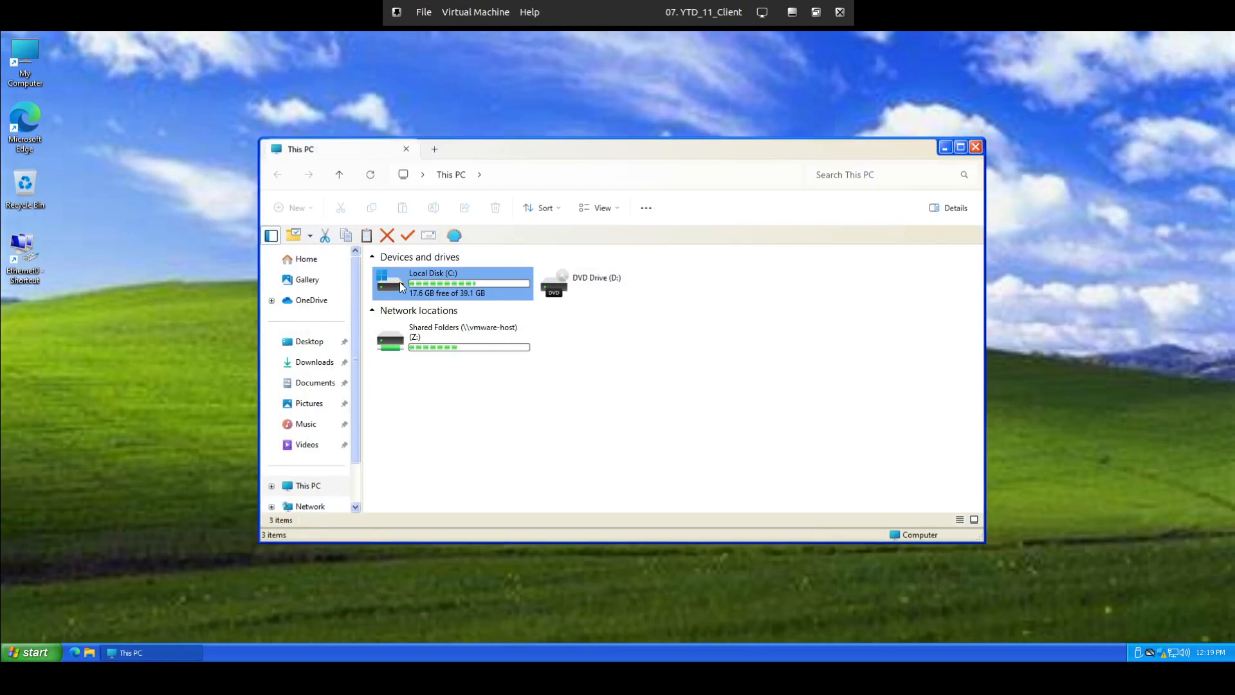
double_click(453, 283)
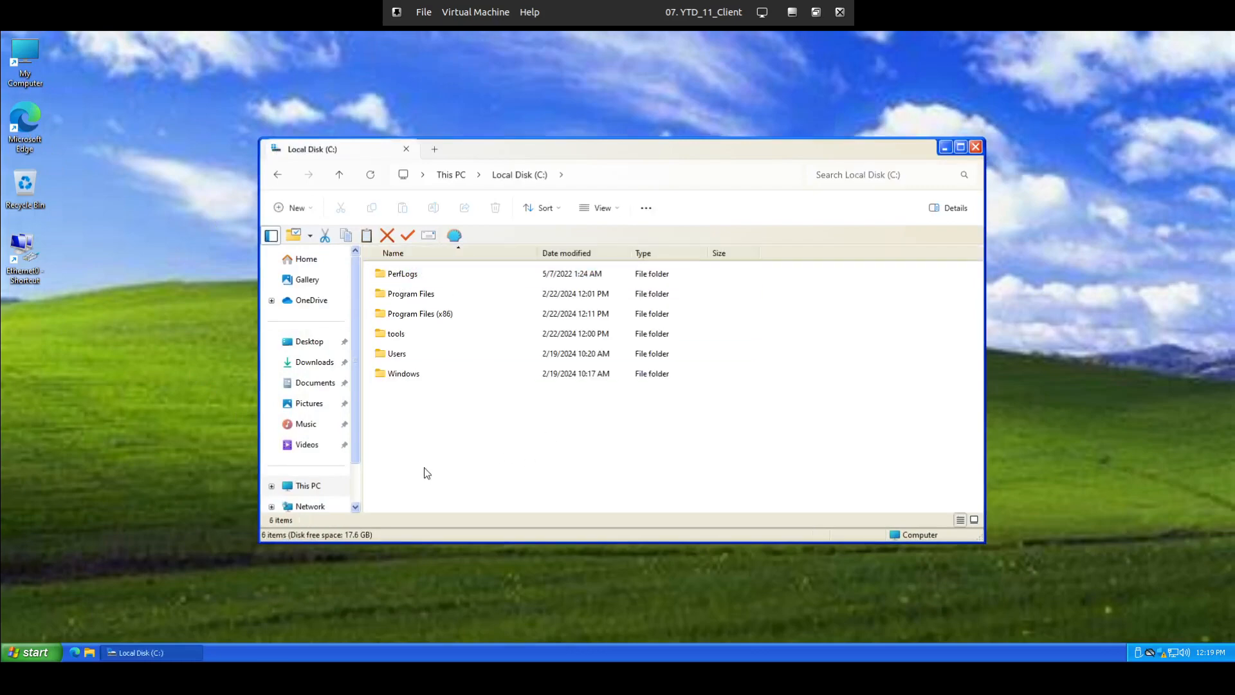
right_click(425, 473)
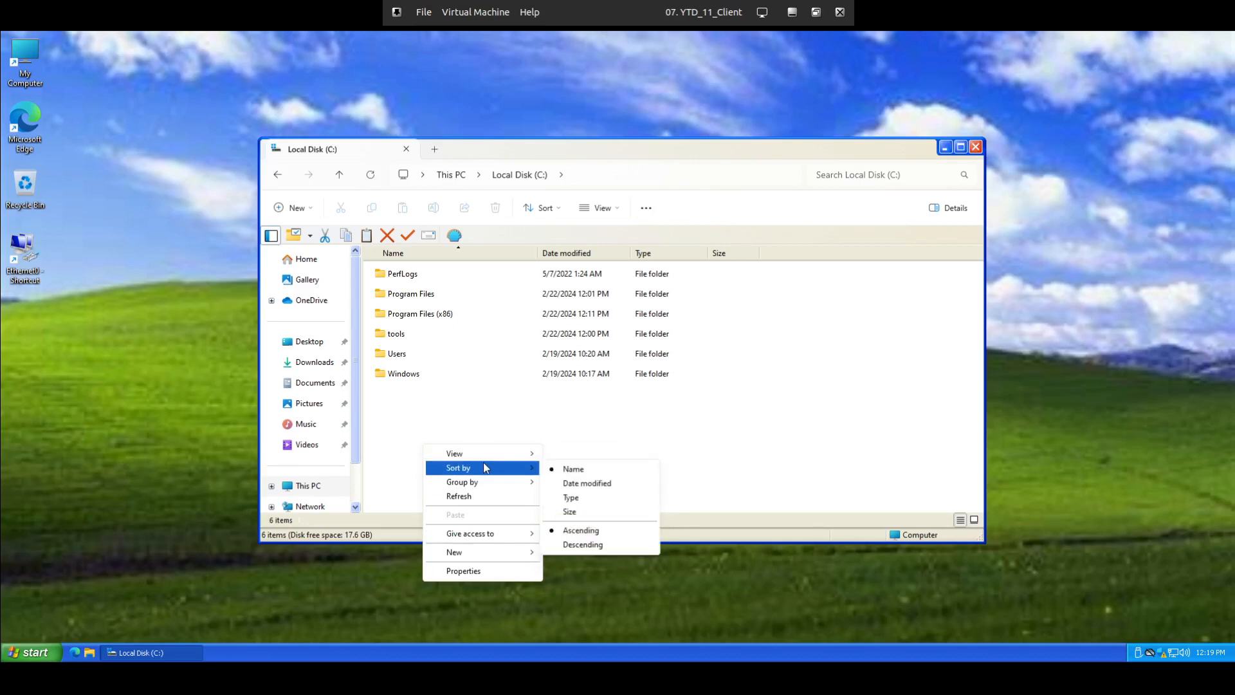
mouse_move(642, 476)
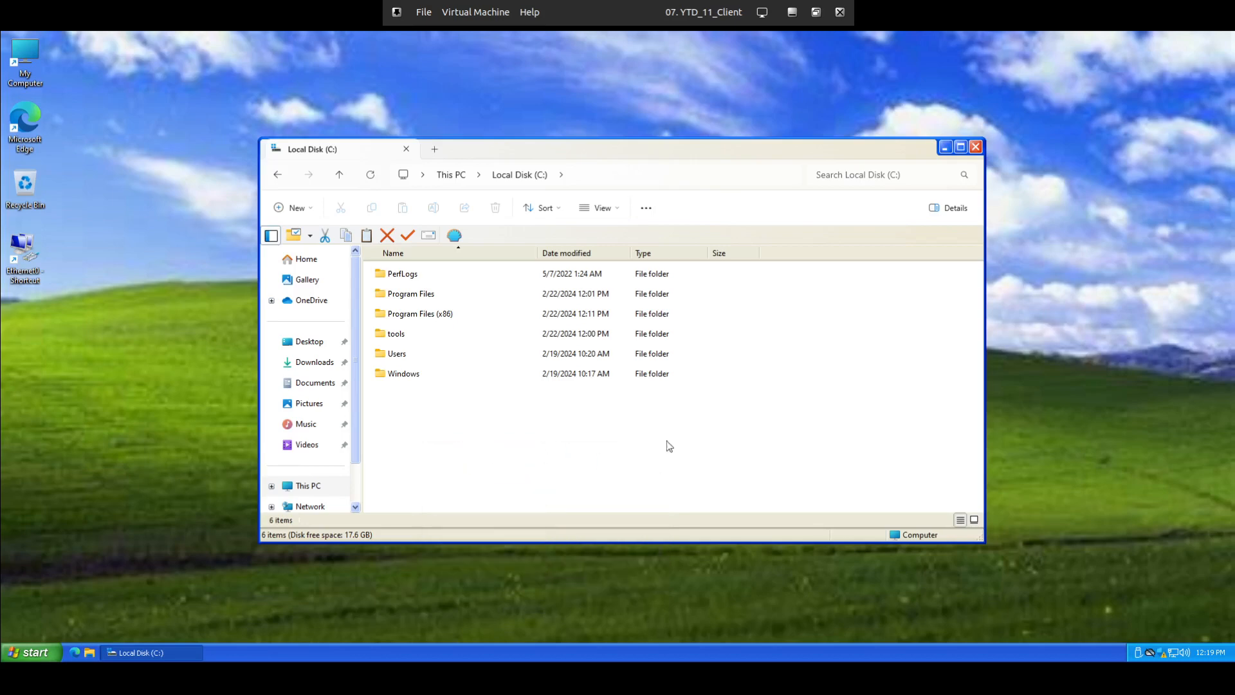
left_click(975, 147)
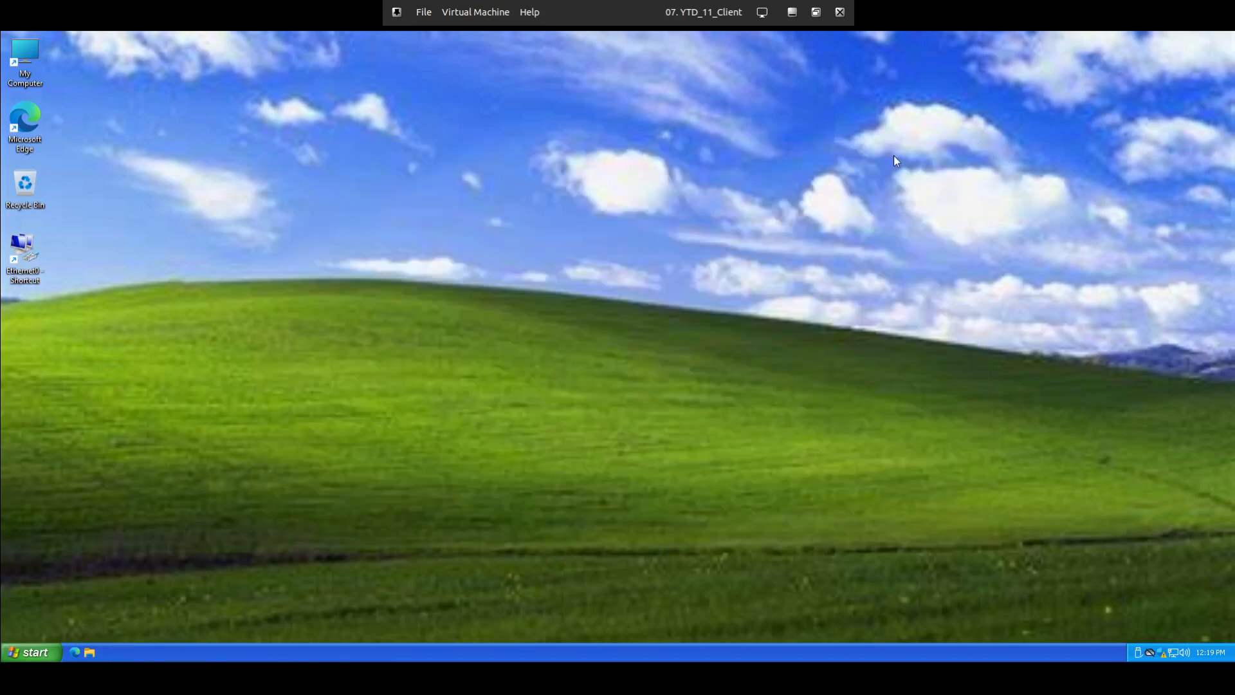
mouse_move(313, 272)
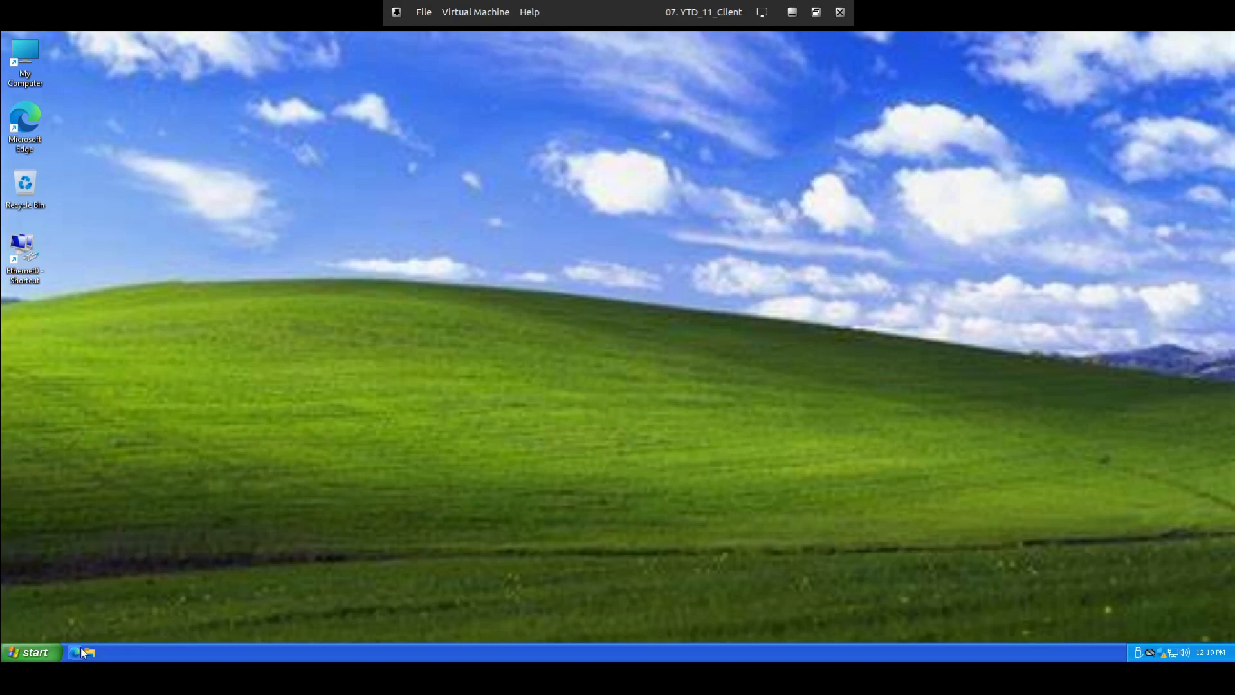
left_click(32, 652)
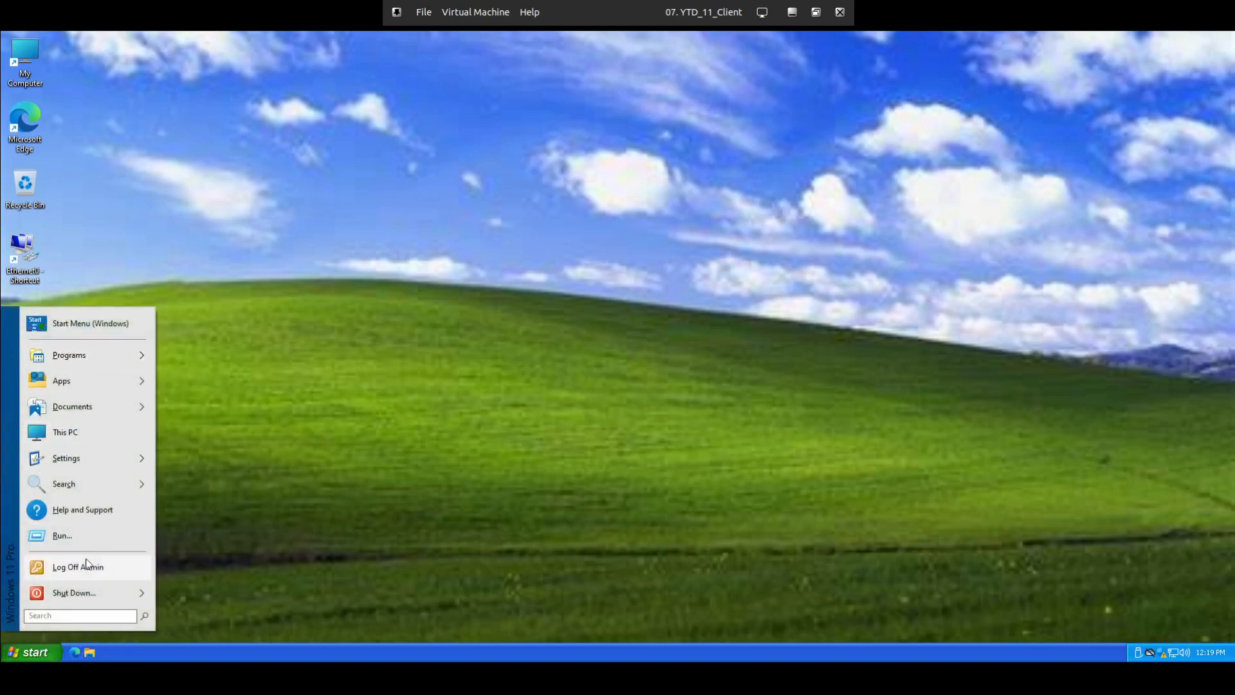
left_click(382, 330)
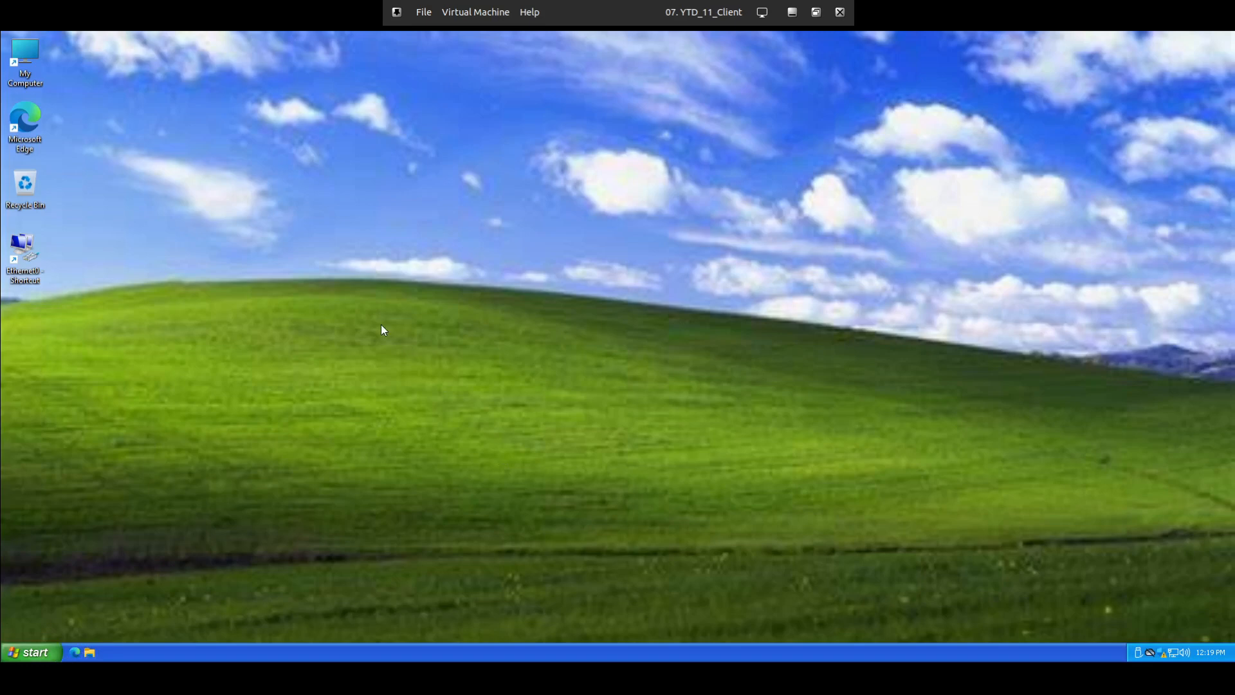
mouse_move(715, 646)
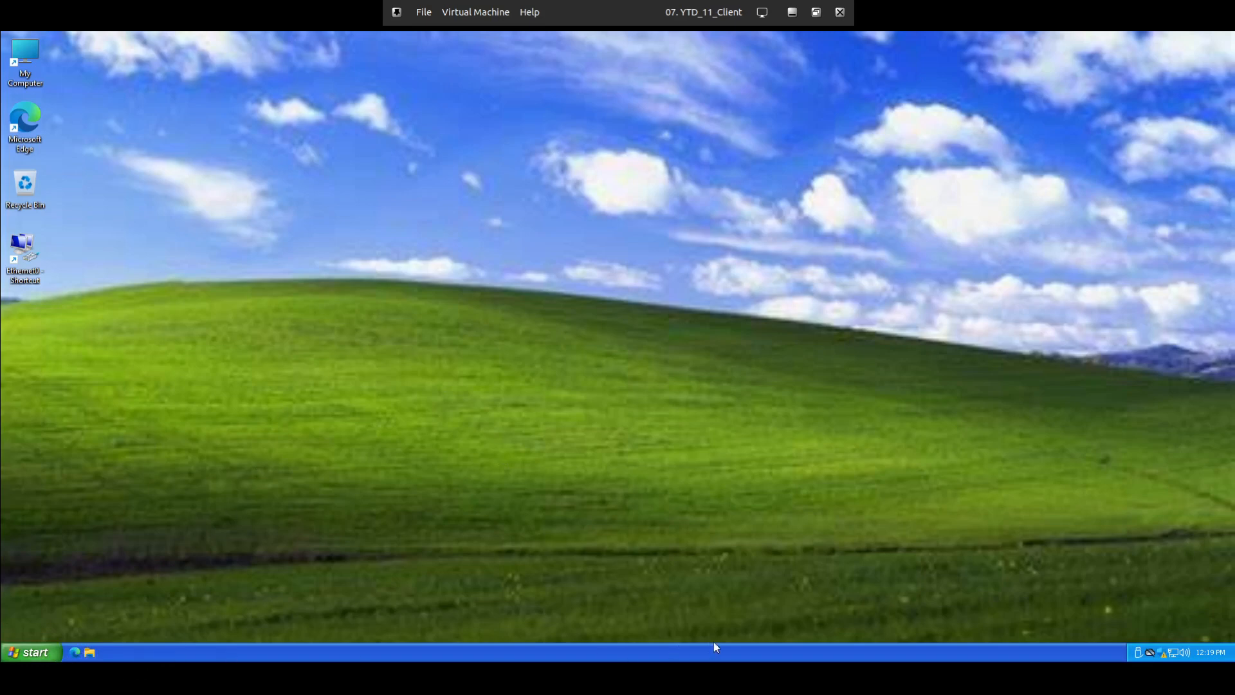
mouse_move(305, 660)
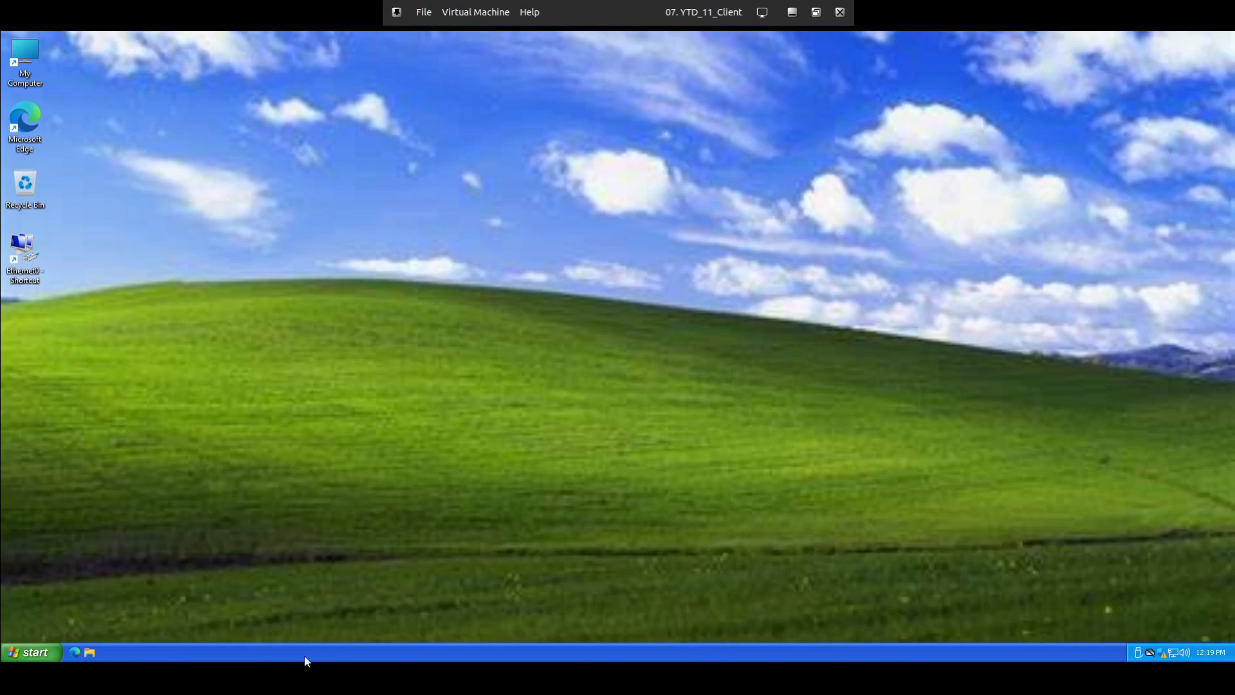
mouse_move(339, 666)
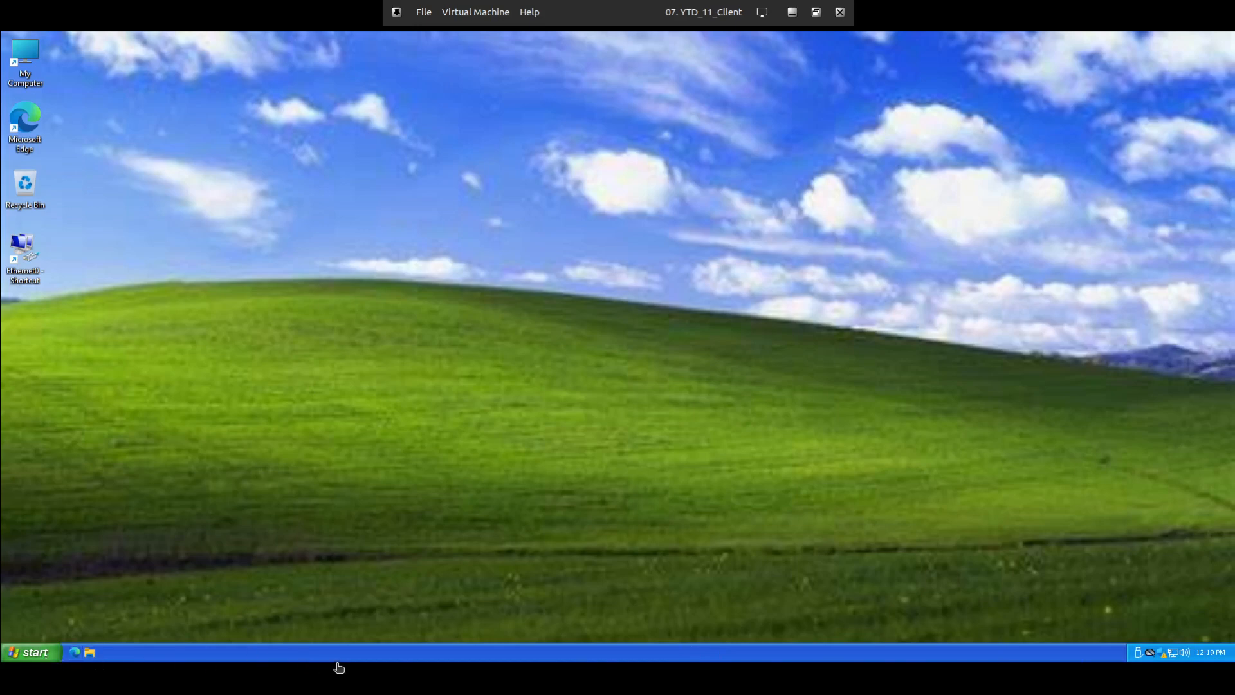
right_click(339, 666)
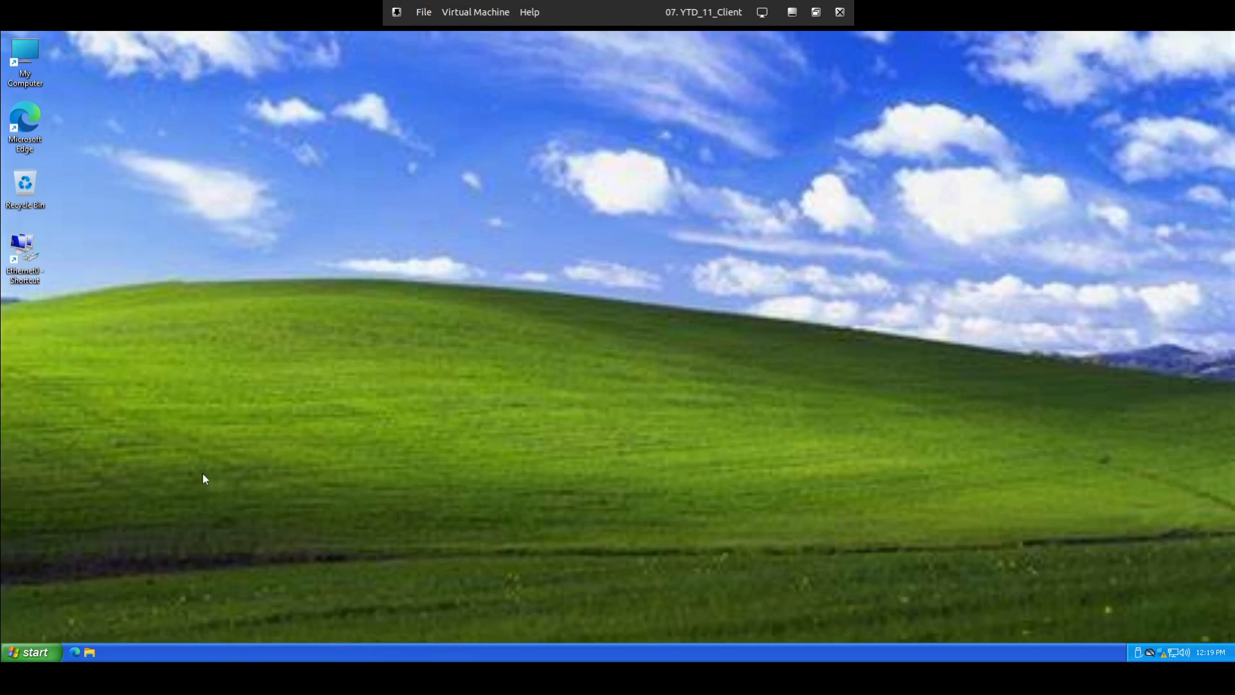
mouse_move(216, 376)
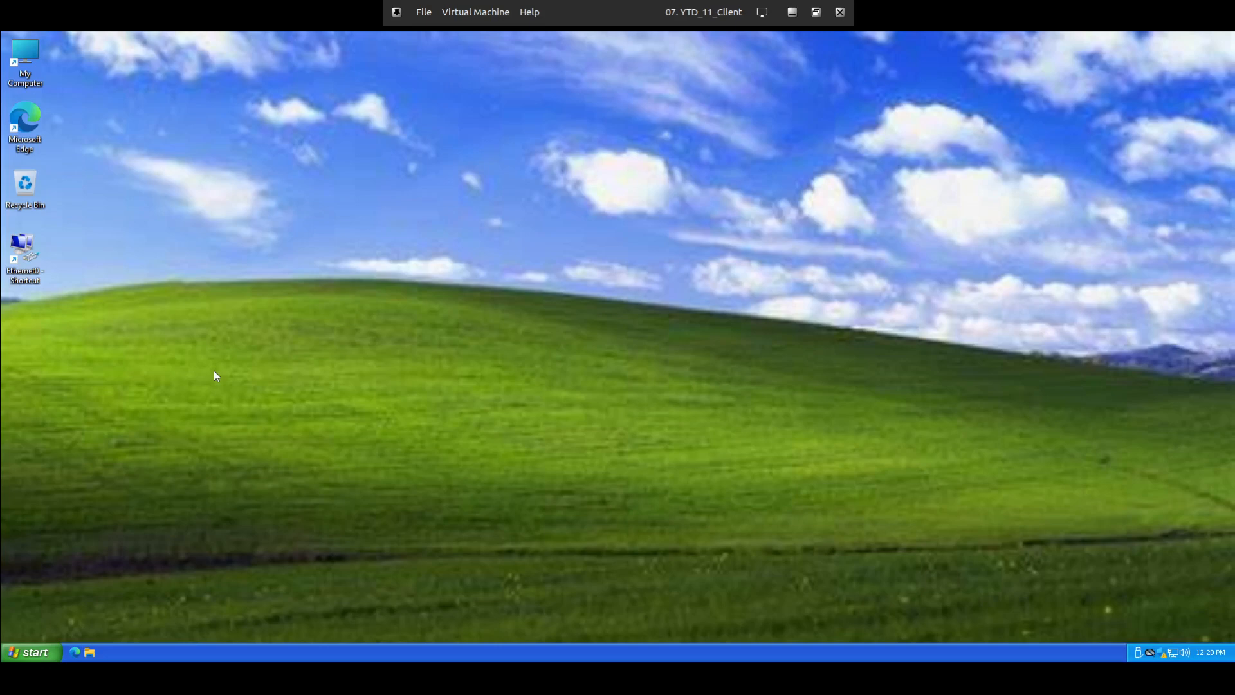
mouse_move(211, 374)
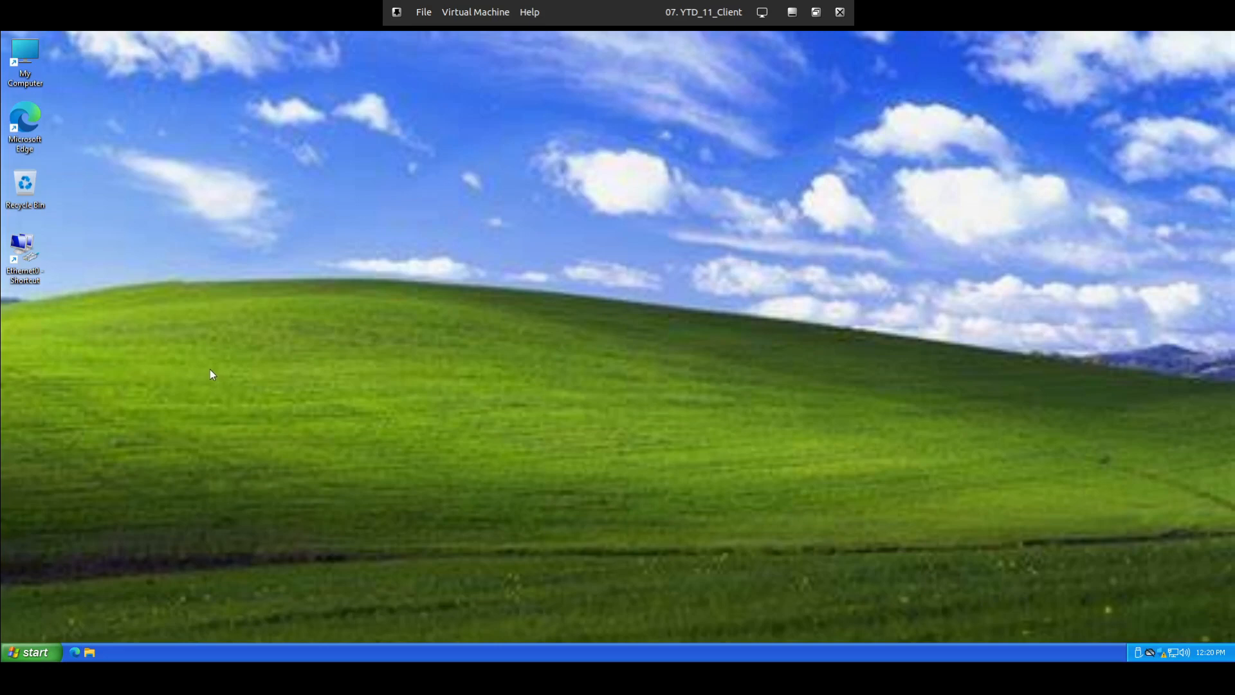